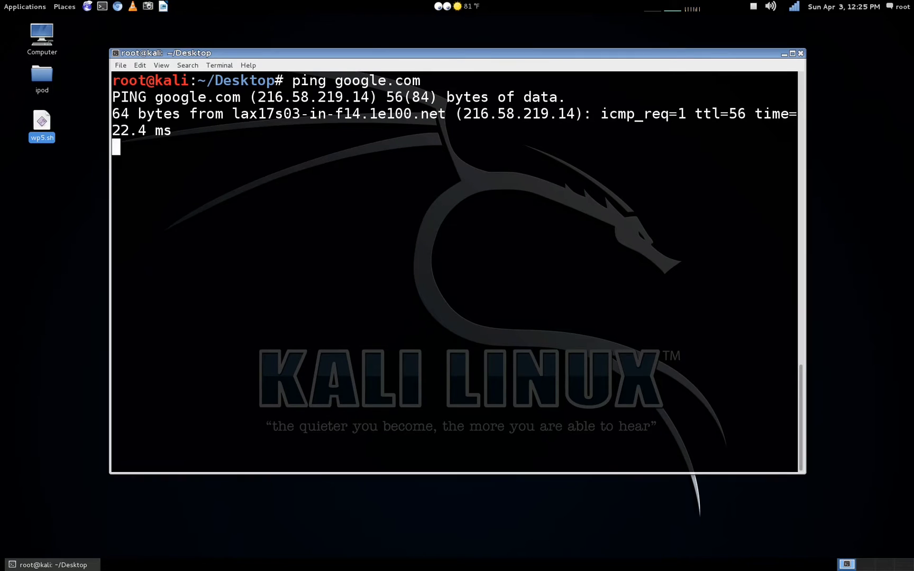
# - Stop the google.com ping with Ctrl+C and type 'vim' at the prompt
pyautogui.press('ctrl+c')
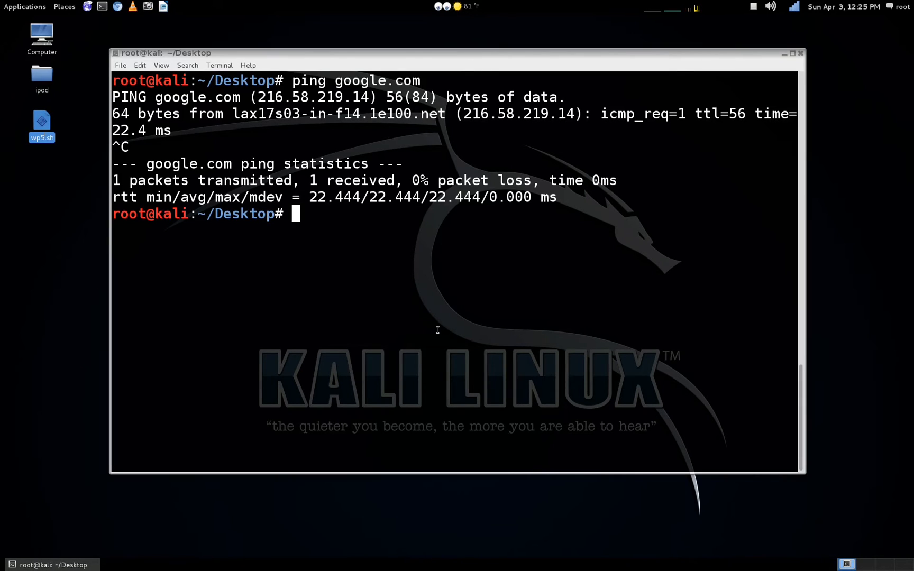
pyautogui.write('vim')
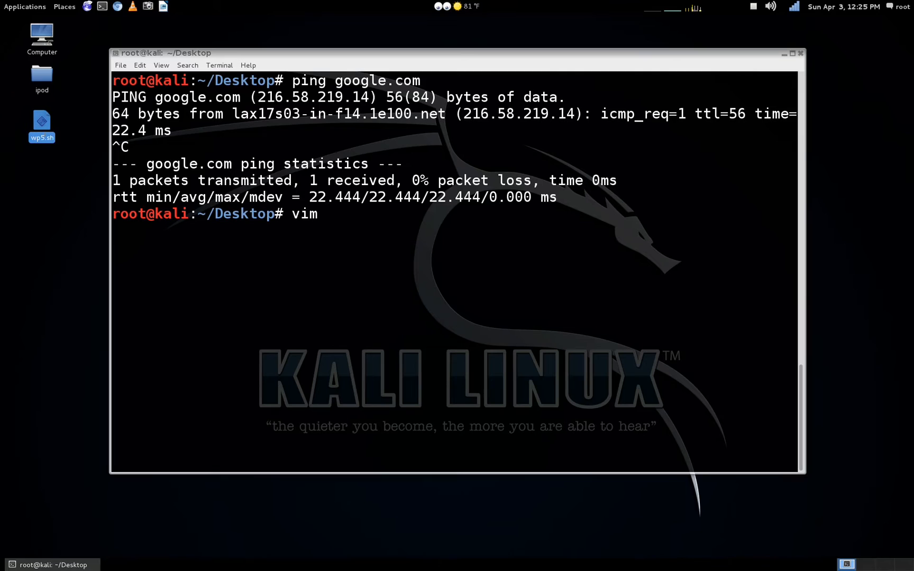
# - Open wp5.sh in Vim and highlight the eth0 address 172.16.42.42
pyautogui.press('Return')
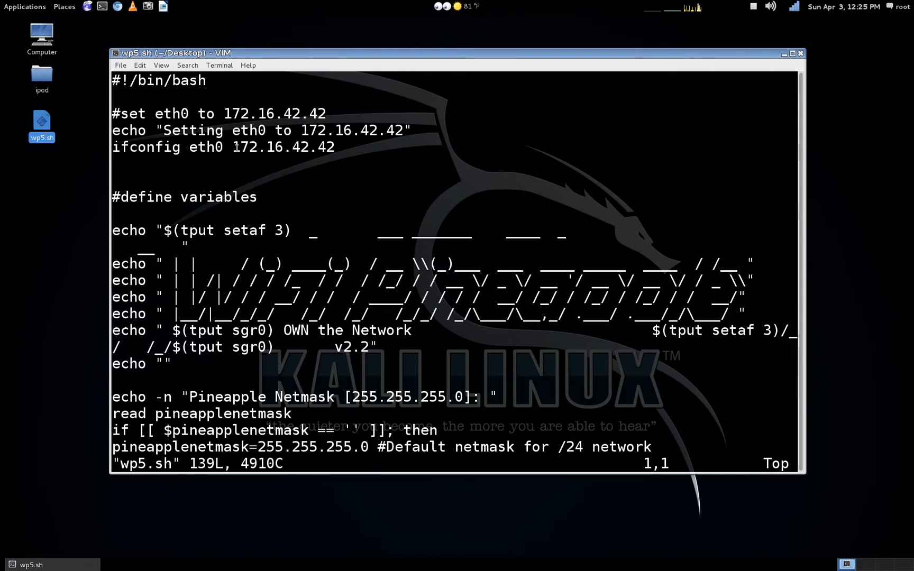
pyautogui.doubleClick(282, 147)
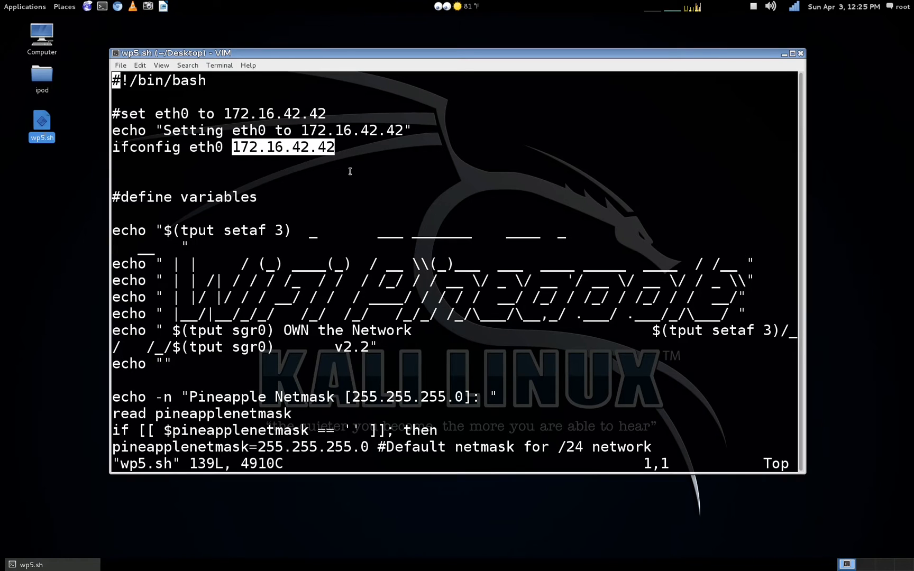
pyautogui.moveTo(188, 158)
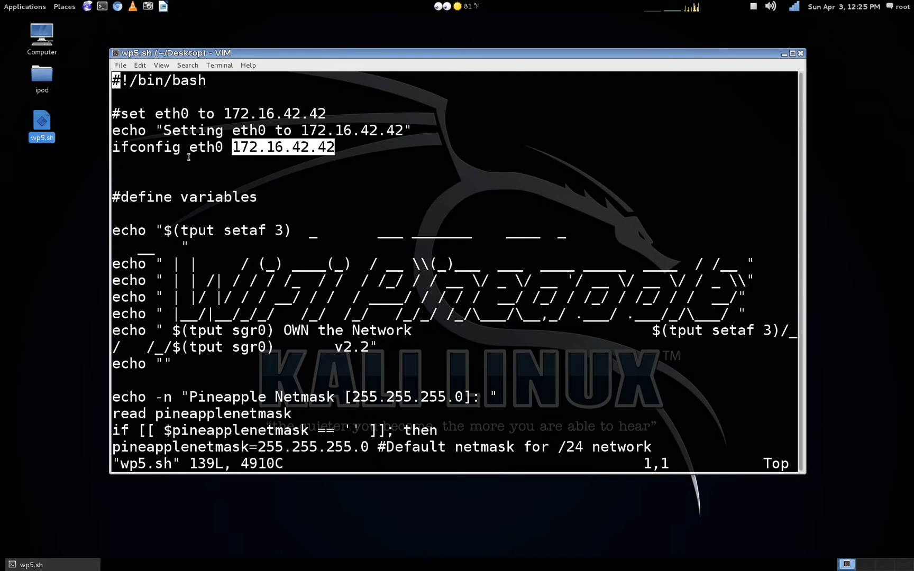
pyautogui.moveTo(301, 169)
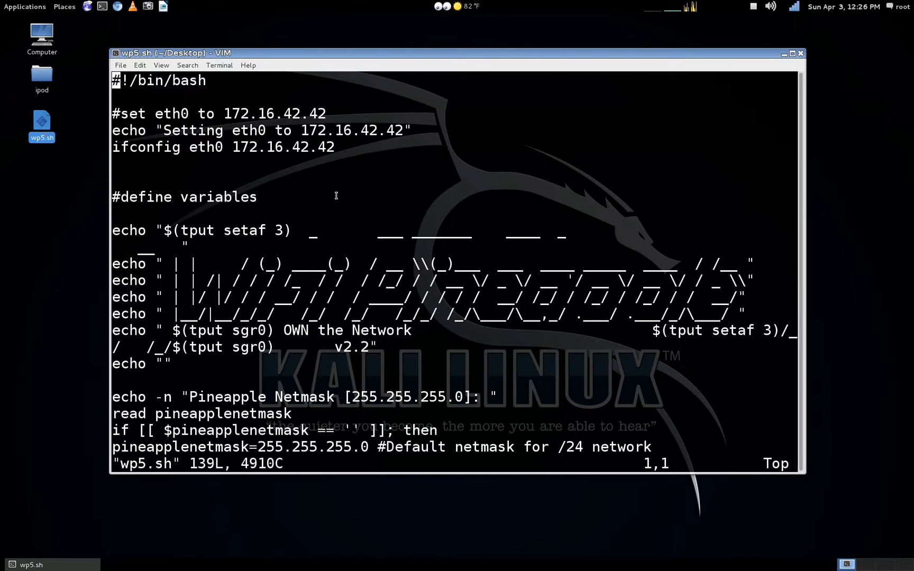
pyautogui.scroll(-3)
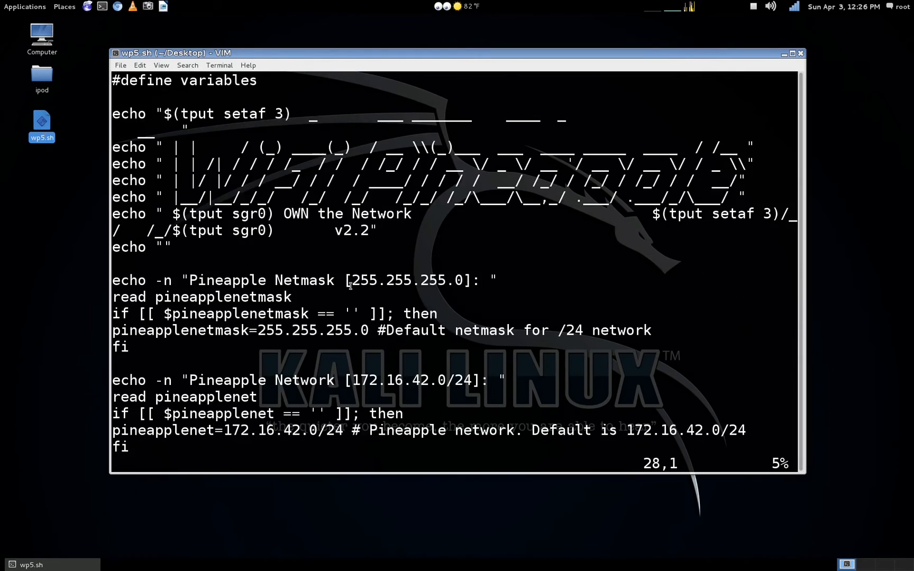
pyautogui.scroll(-3)
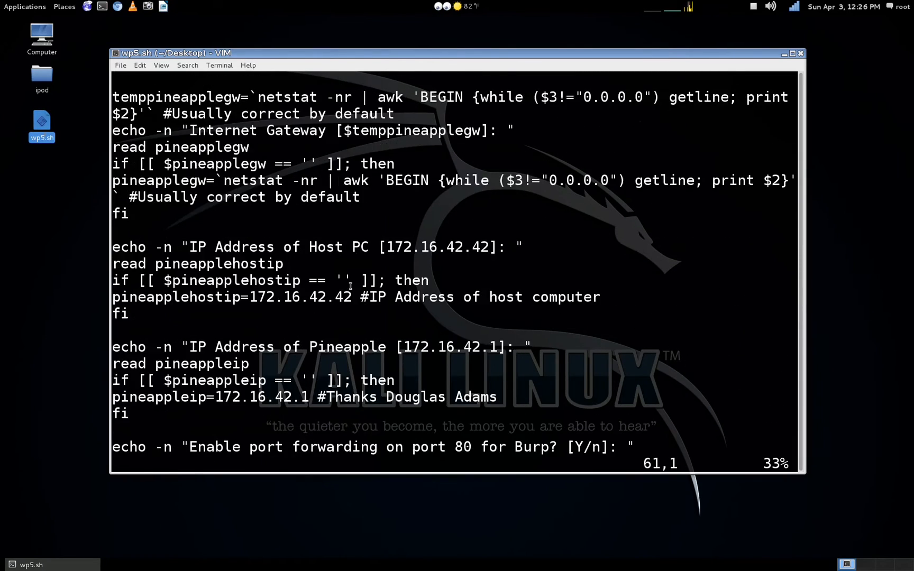
pyautogui.scroll(-3)
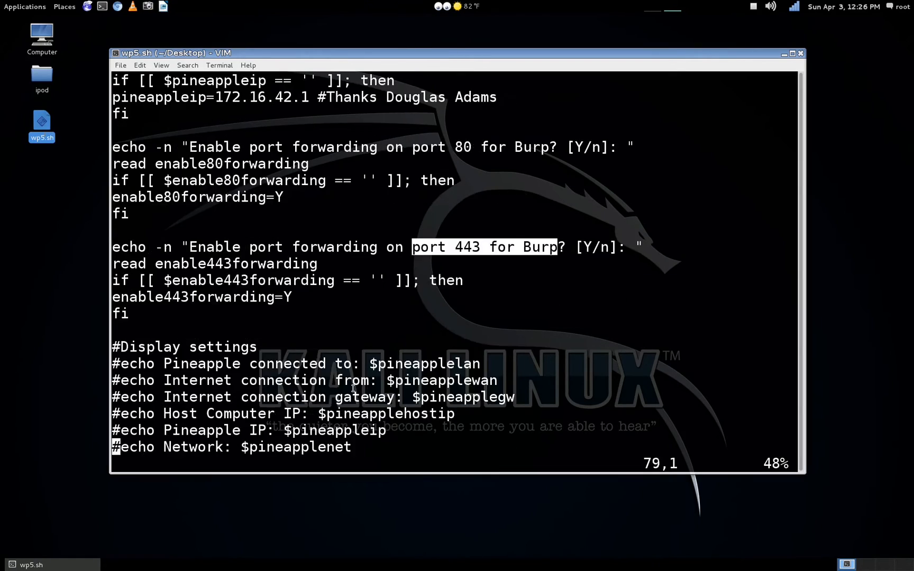
pyautogui.scroll(-3)
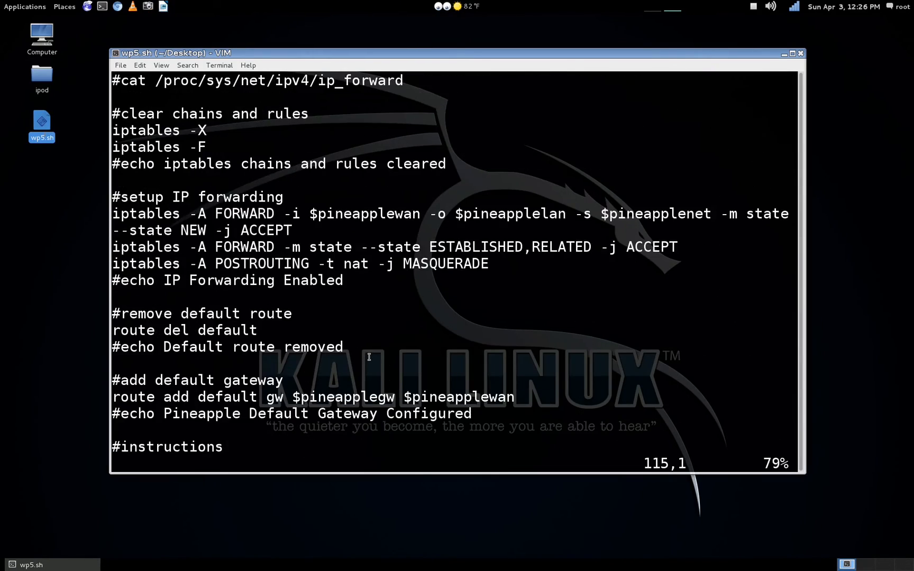
pyautogui.scroll(-3)
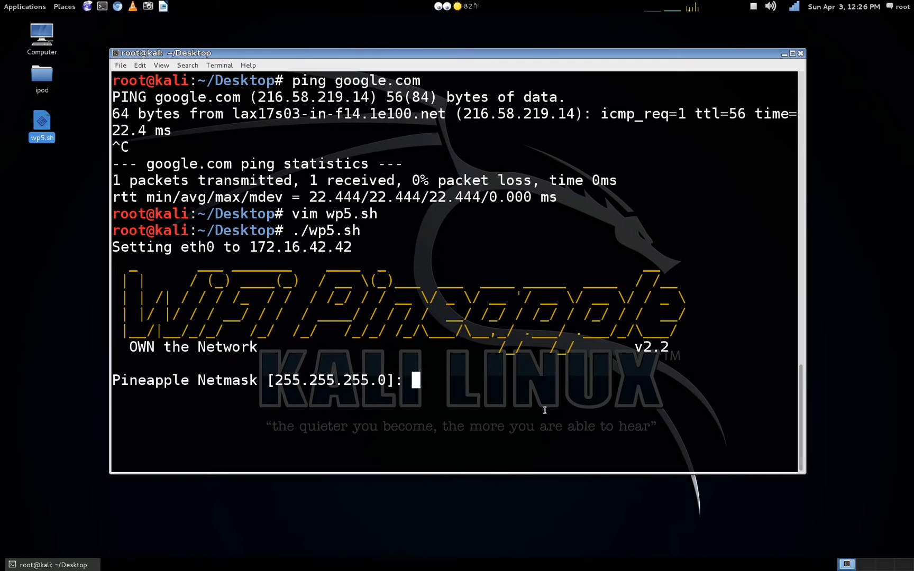
# - Accept the default Pineapple netmask, internet interface and host PC address in wp5.sh
pyautogui.press('Return')
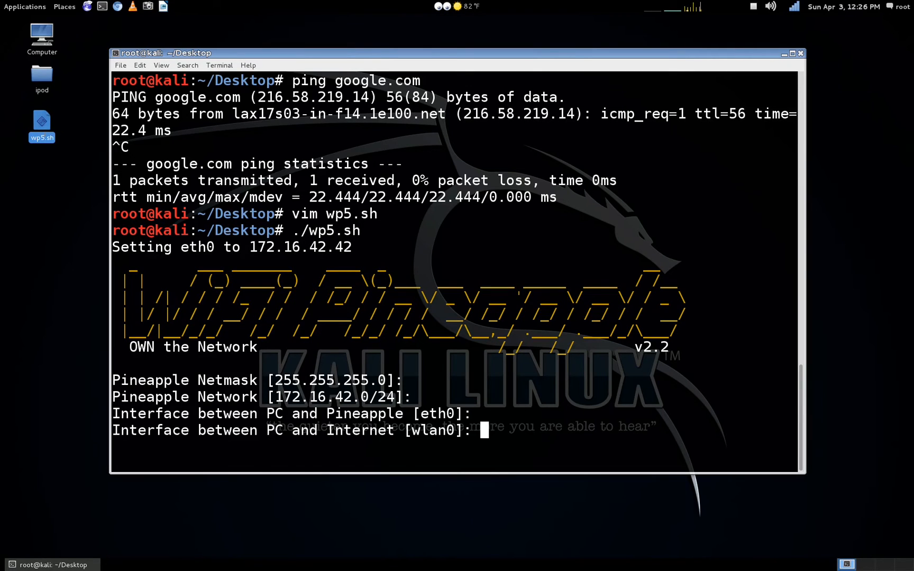
pyautogui.press('Return')
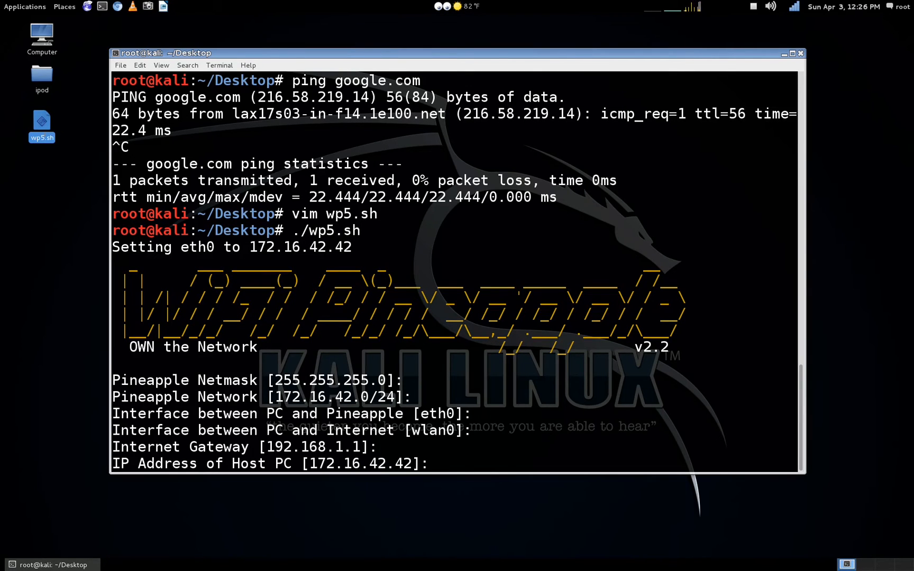
pyautogui.press('Return')
pyautogui.write('Y')
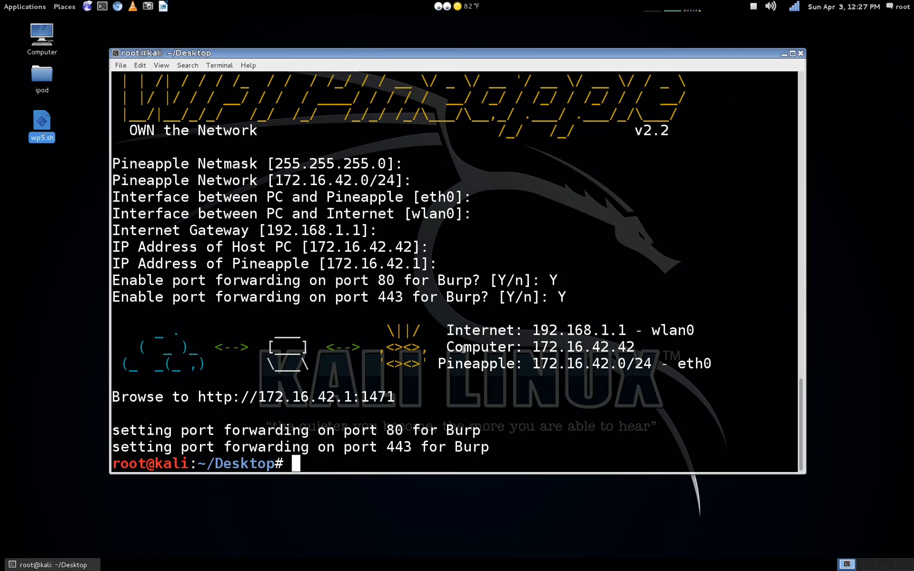
pyautogui.moveTo(45, 9)
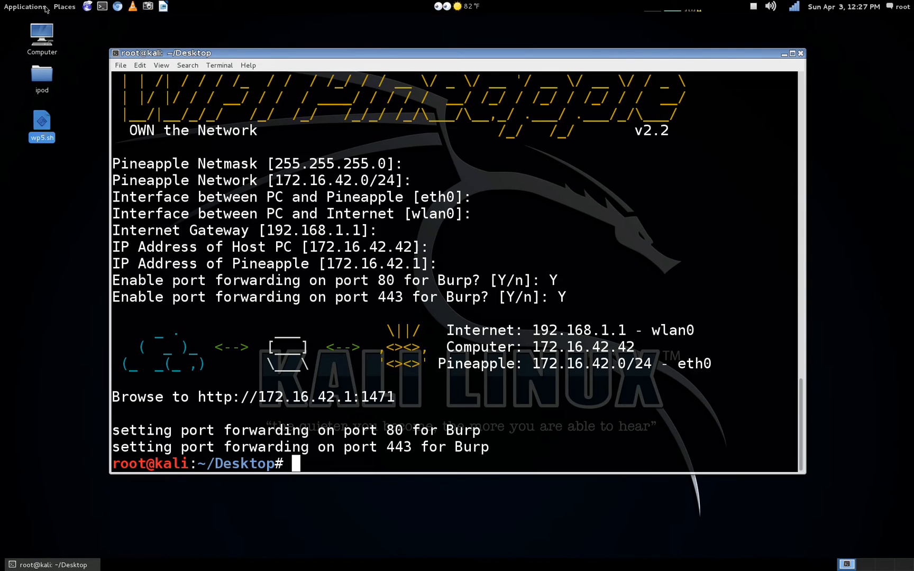
# - Launch Burp Suite, dismiss the new-version notice, and start adding a proxy listener
pyautogui.click(25, 6)
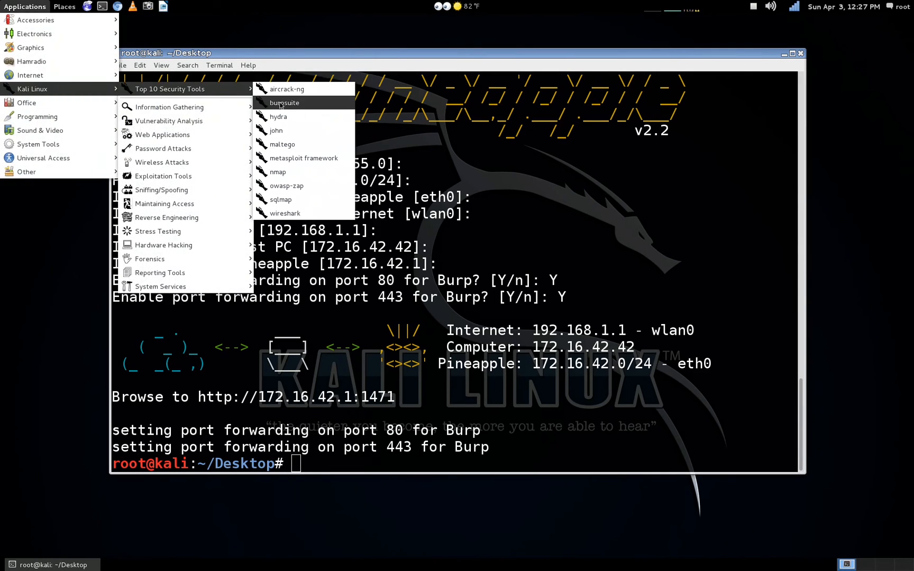
pyautogui.click(284, 102)
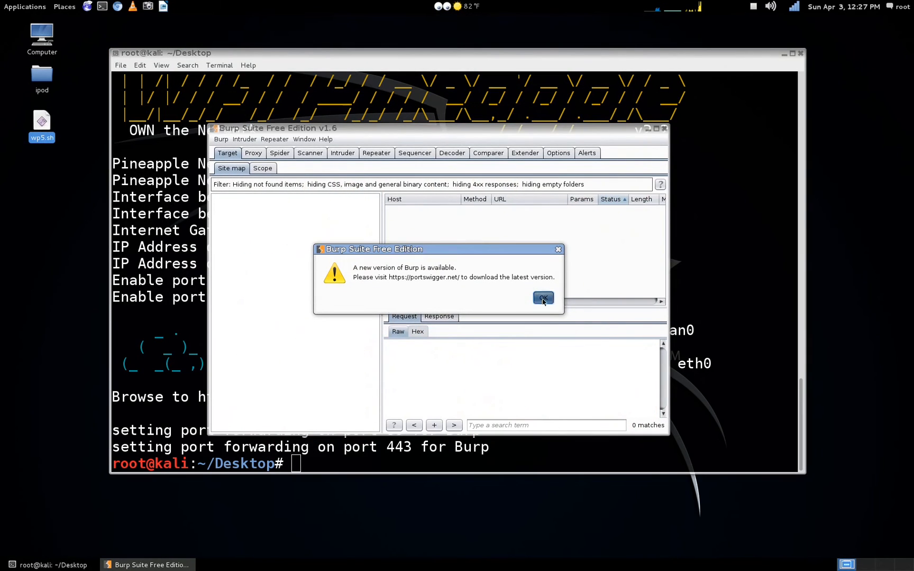
pyautogui.click(542, 298)
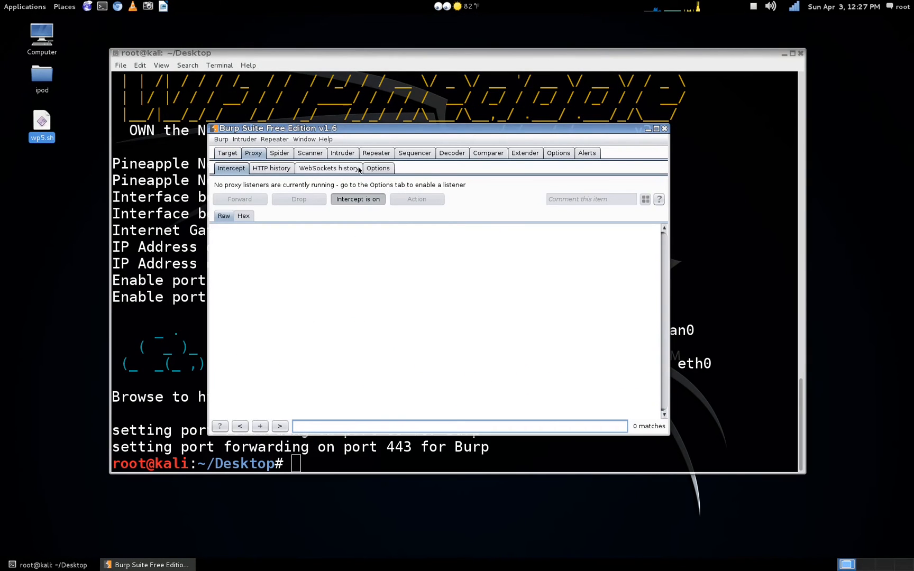
pyautogui.click(377, 168)
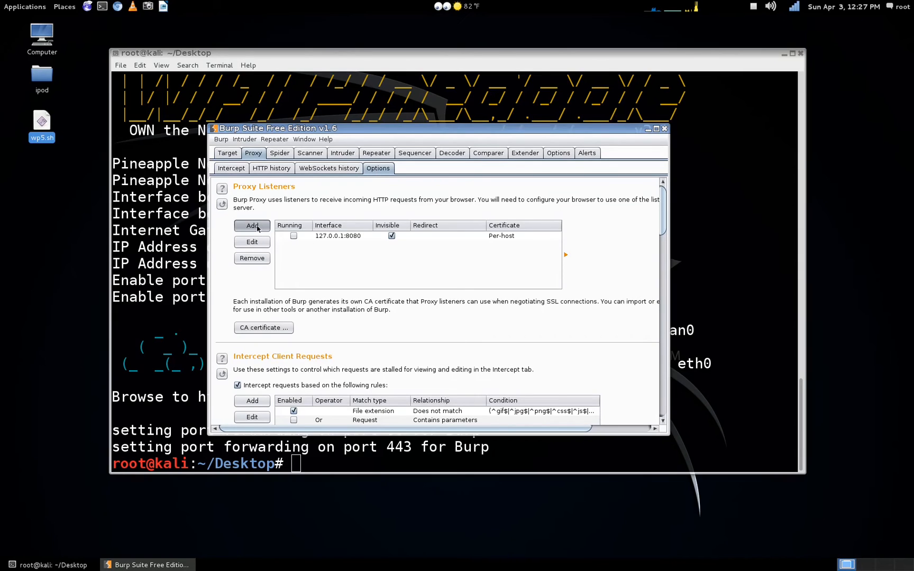
pyautogui.click(251, 225)
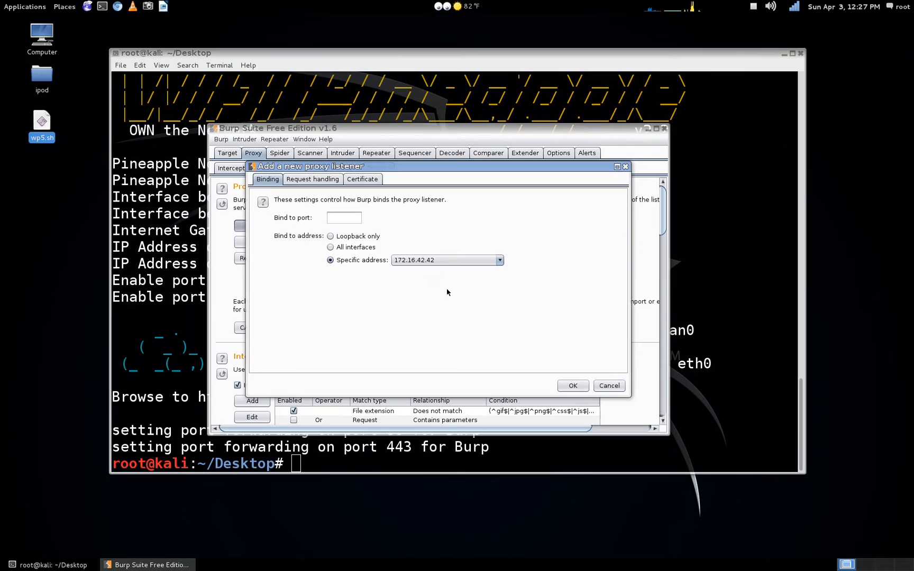
# - Create the listener on port 8080 with 'Support invisible proxying' enabled
pyautogui.click(344, 218)
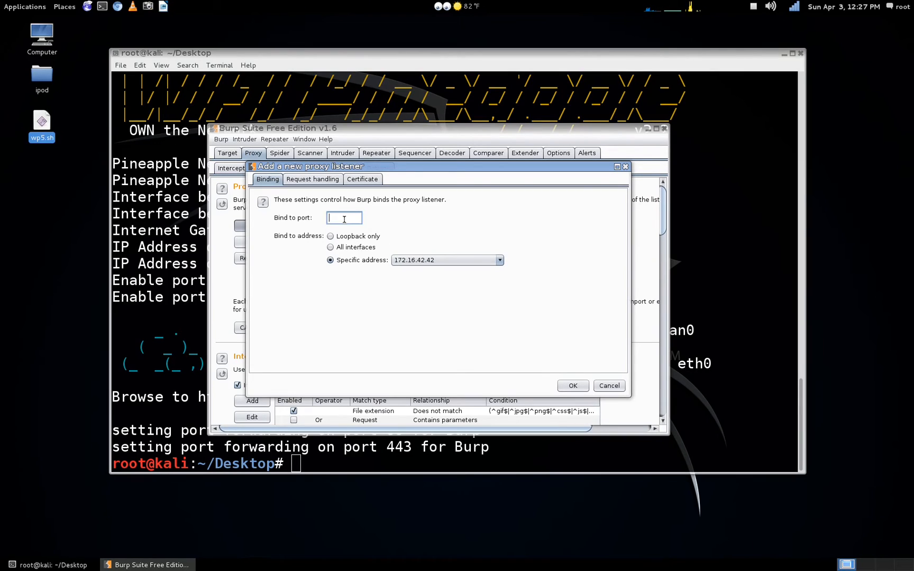
pyautogui.moveTo(394, 218)
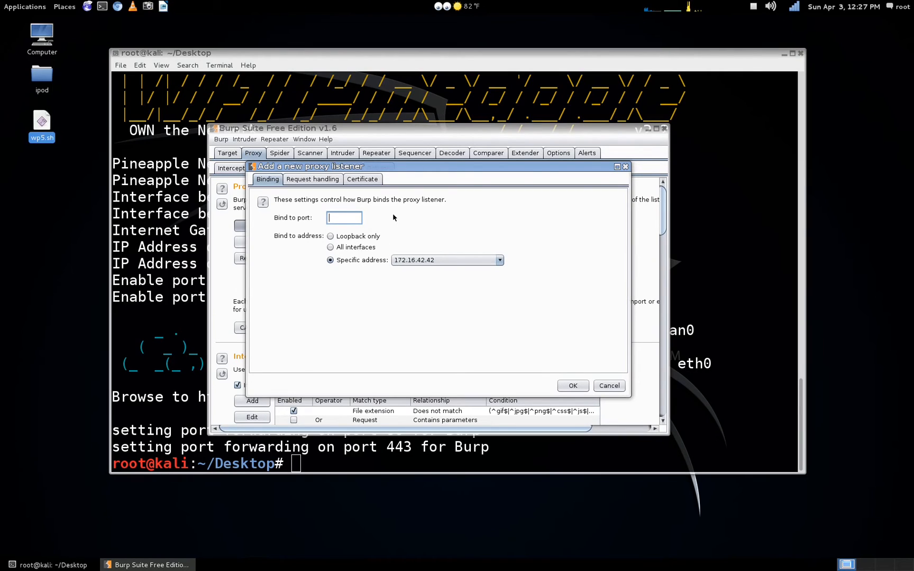
pyautogui.write('8080')
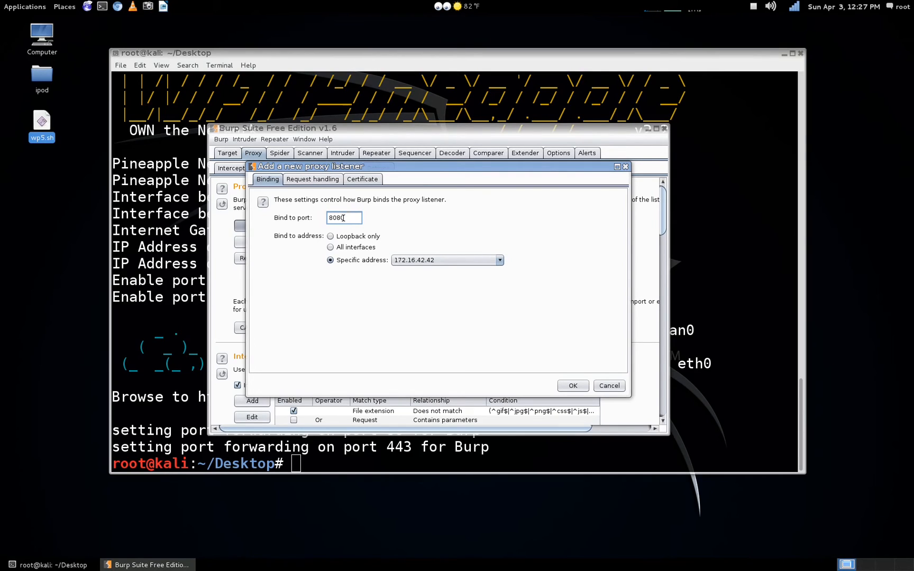
pyautogui.click(313, 179)
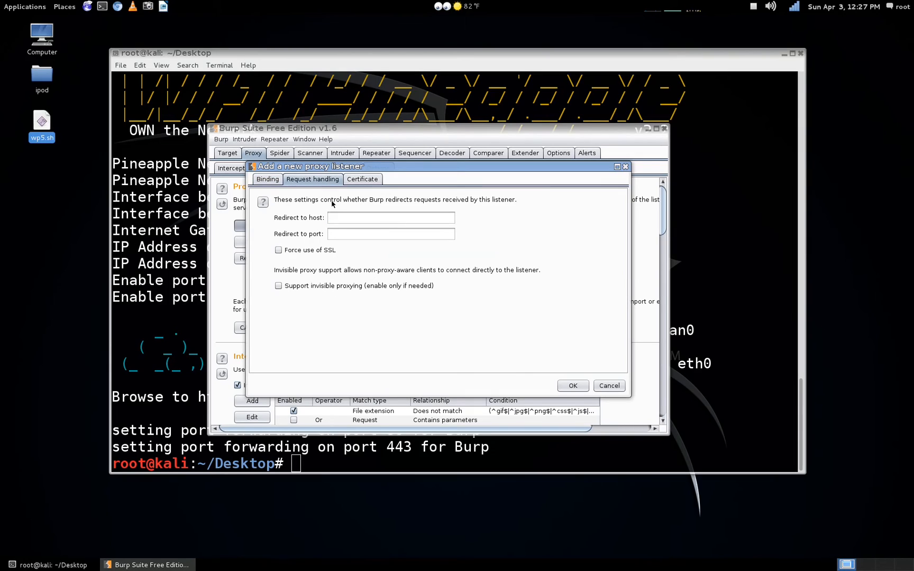
pyautogui.click(278, 286)
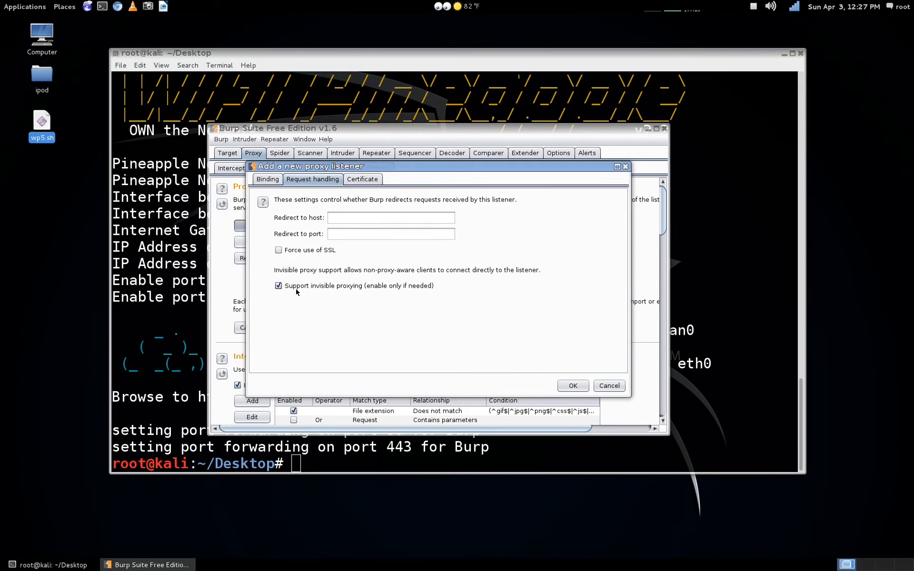
pyautogui.moveTo(410, 318)
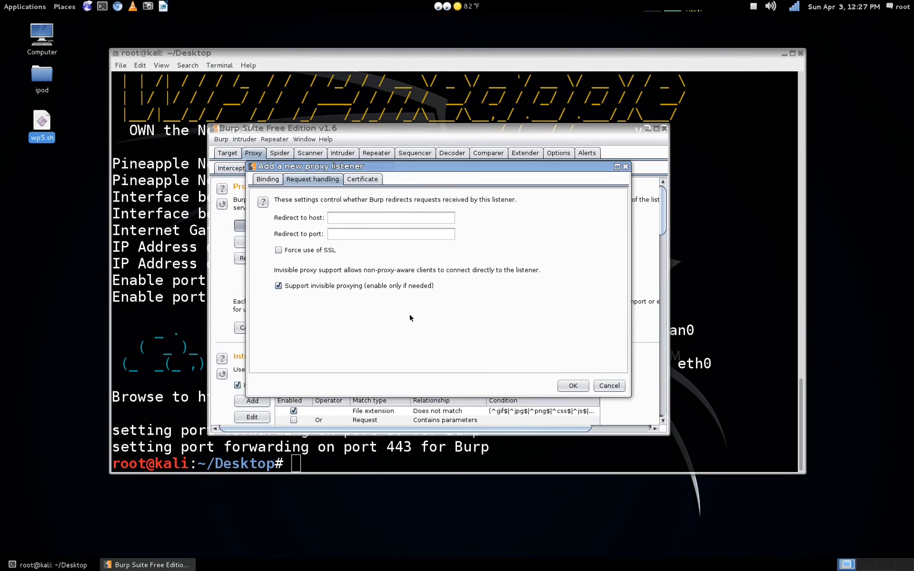
pyautogui.moveTo(366, 259)
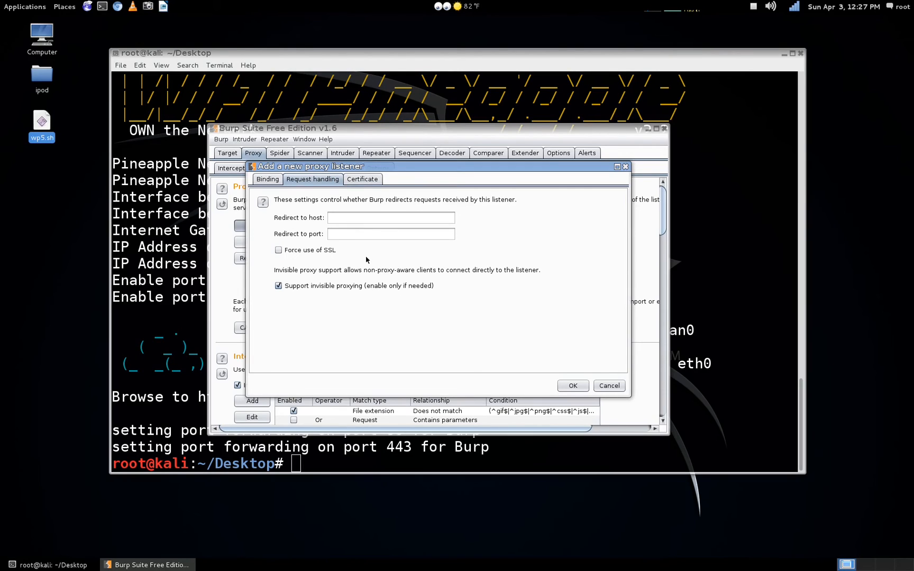
pyautogui.moveTo(373, 219)
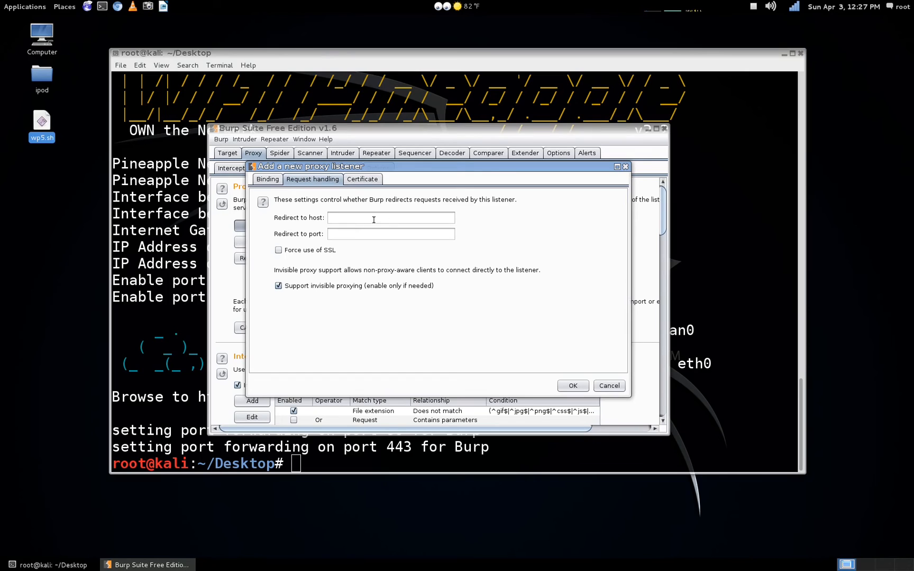
pyautogui.click(572, 385)
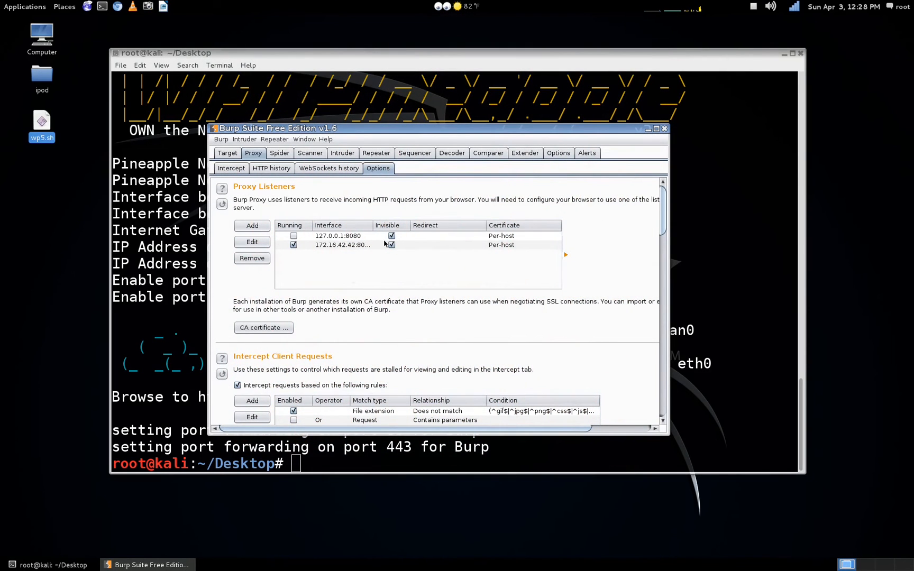
# - View the HTTP history of captured requests, then the intercepted generate_204 request
pyautogui.click(270, 168)
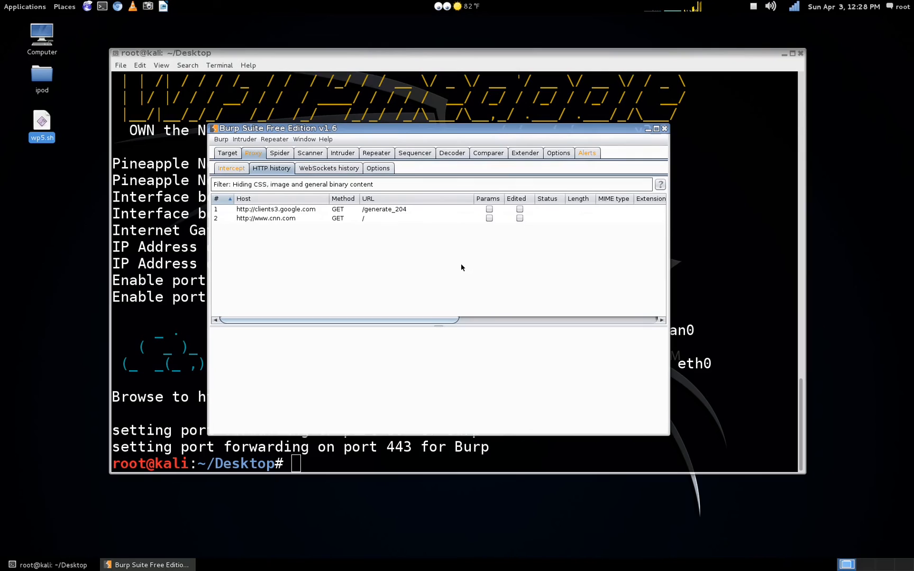
pyautogui.moveTo(439, 257)
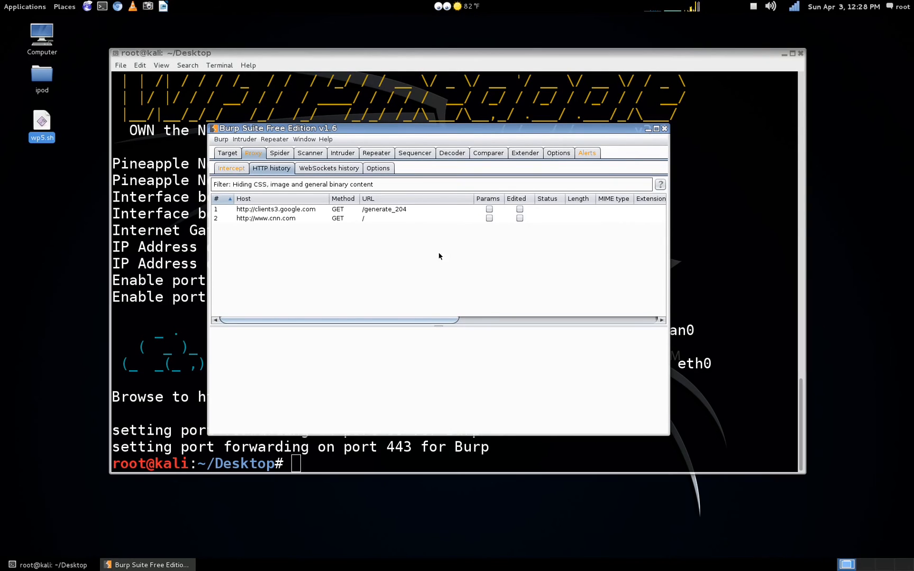
pyautogui.moveTo(347, 235)
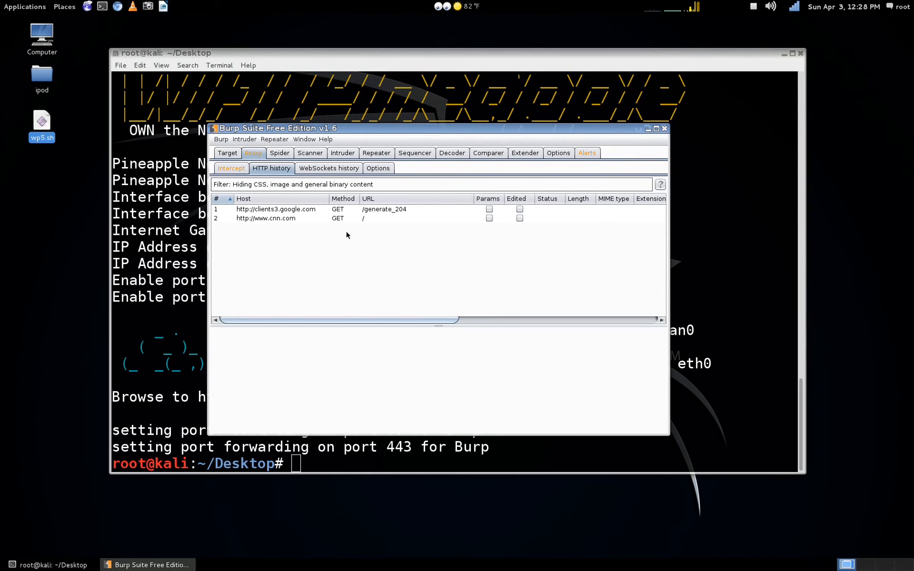
pyautogui.click(230, 168)
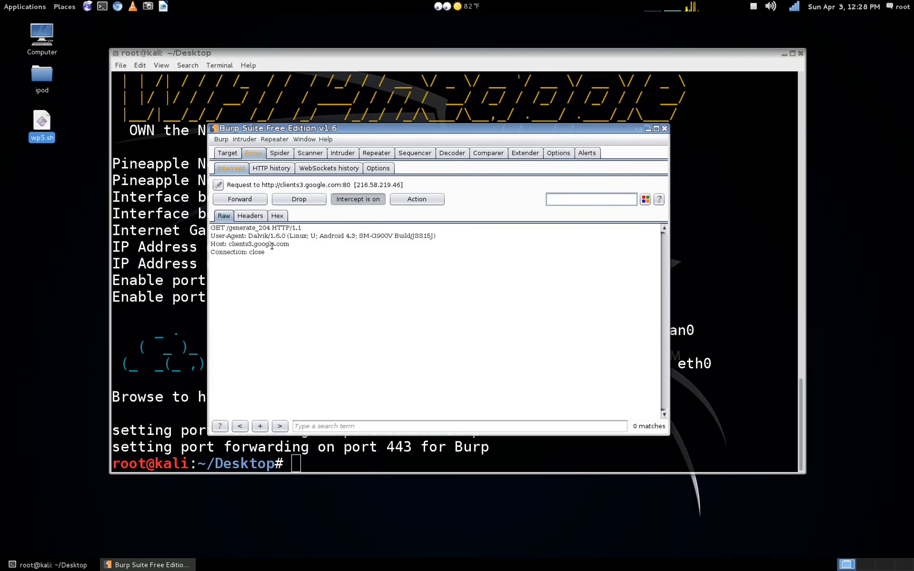
# - View the intercepted request as headers and raw, turn interception off, and scroll the CNN history
pyautogui.click(249, 216)
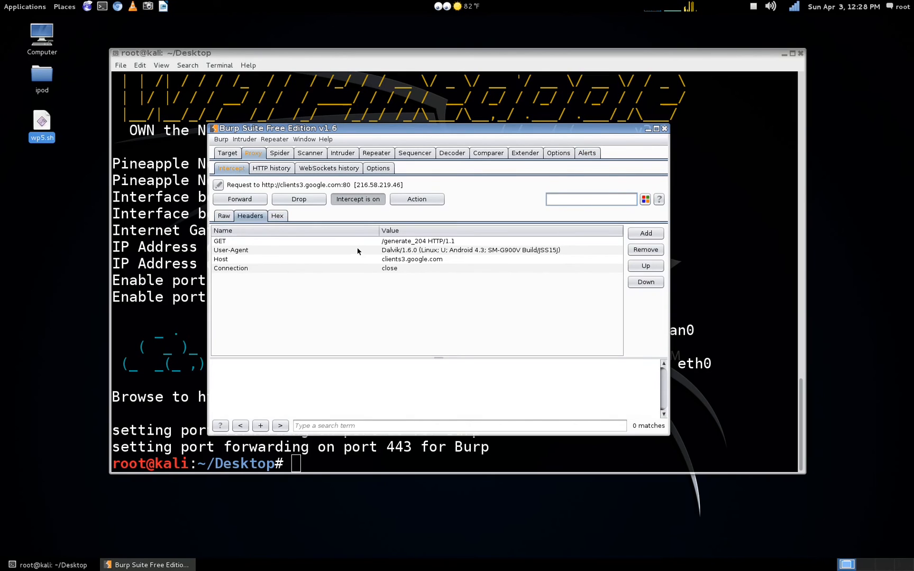
pyautogui.click(223, 216)
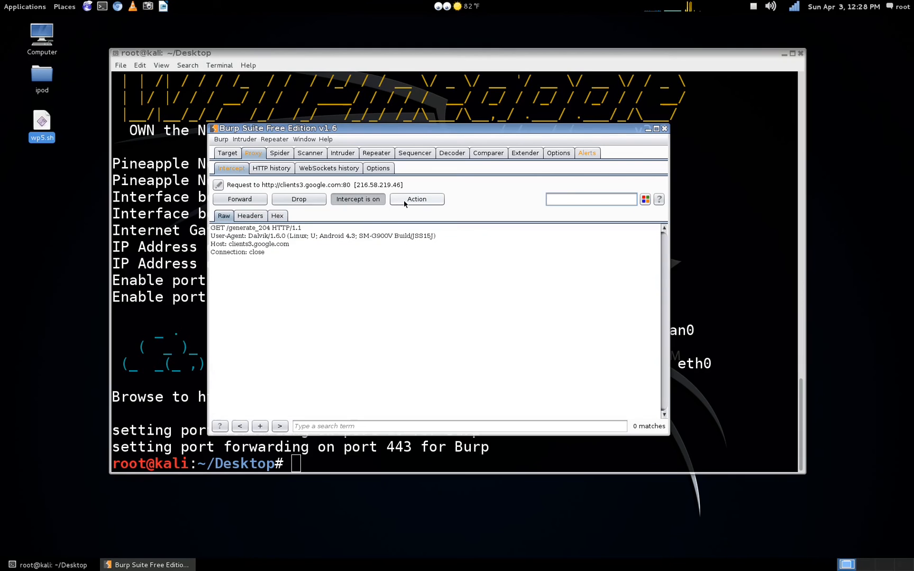
pyautogui.click(417, 198)
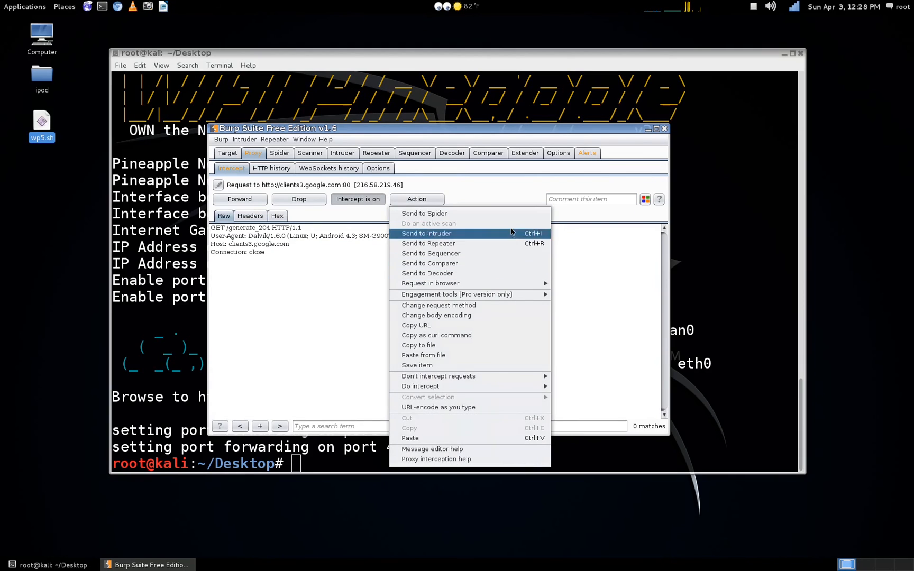
pyautogui.moveTo(280, 205)
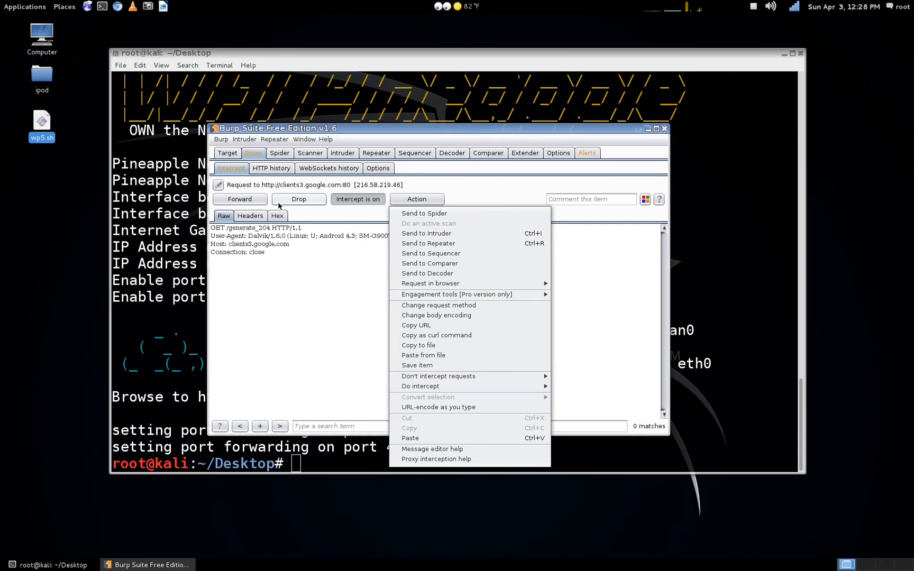
pyautogui.click(357, 199)
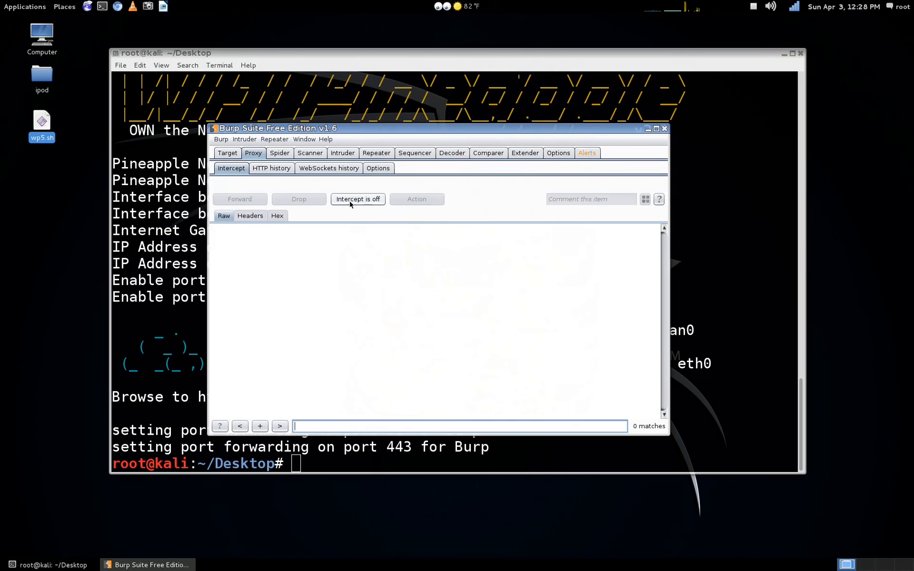
pyautogui.click(270, 167)
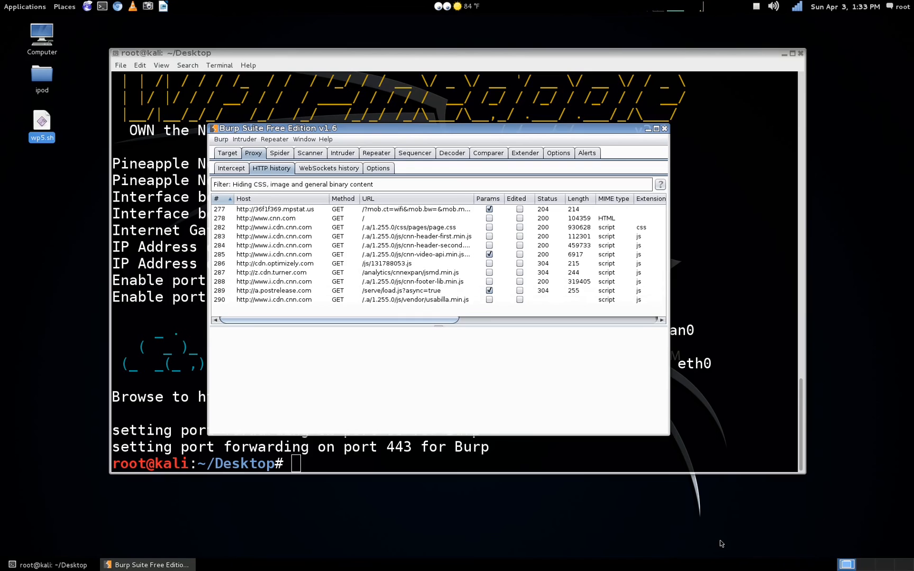
pyautogui.scroll(-3)
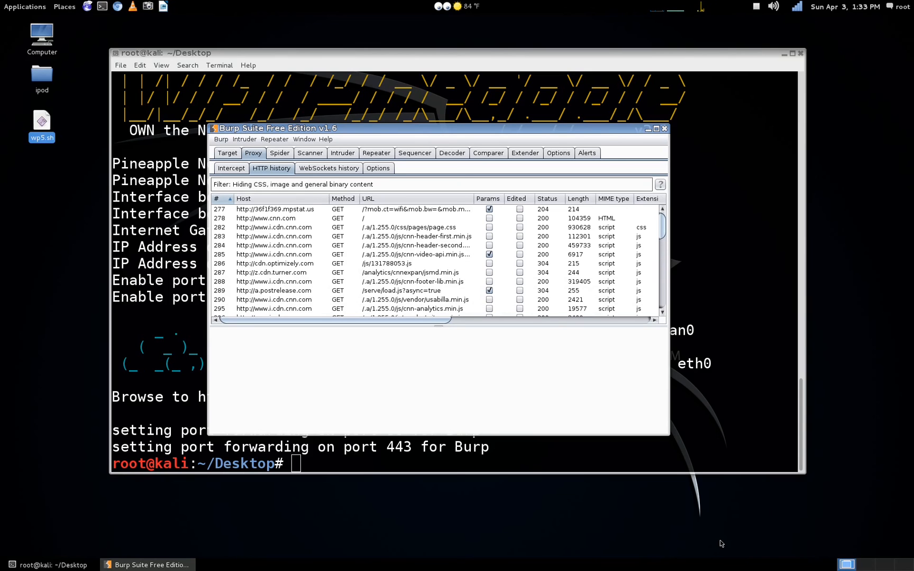